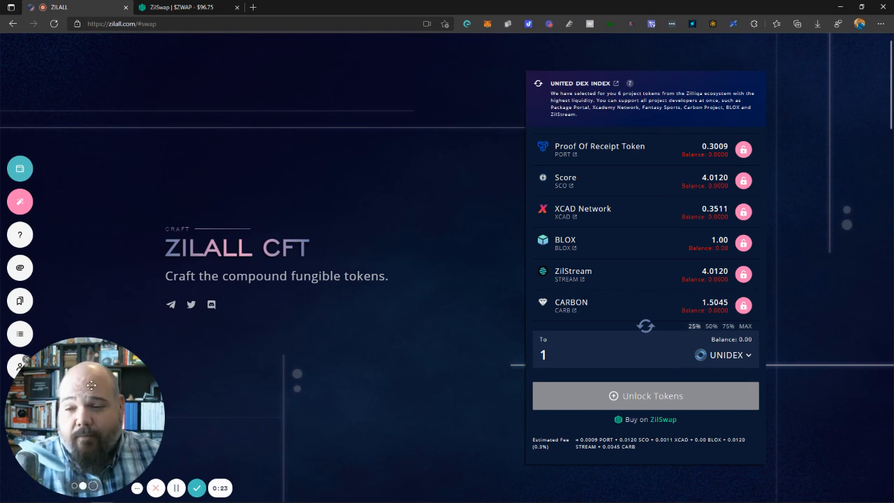
Open the ZilPay wallet panel showing 0 ZILLEX and 0 UNIDEX balances.
click(20, 366)
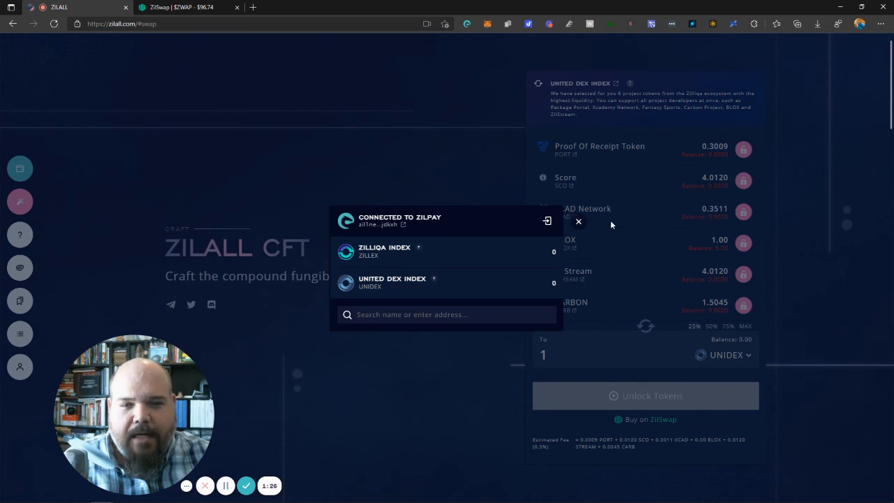
Close the ZilPay popup to return to the 1 UNIDEX craft form.
click(579, 222)
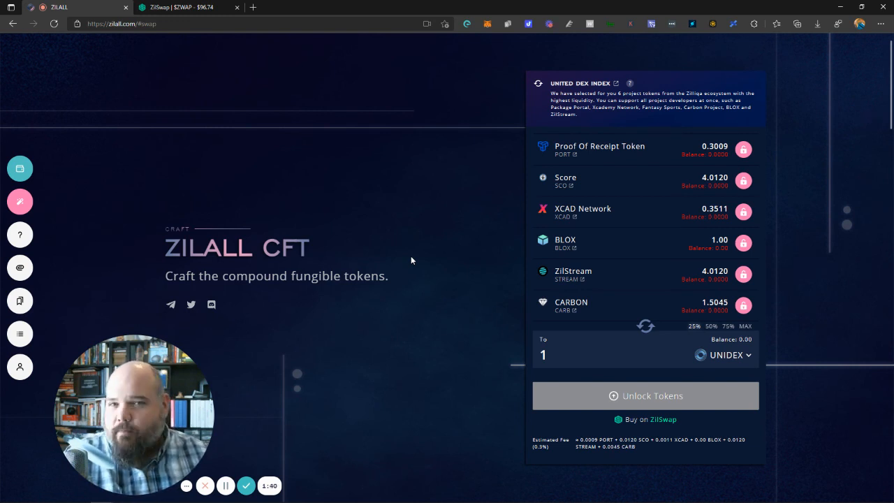
mouse_move(500, 241)
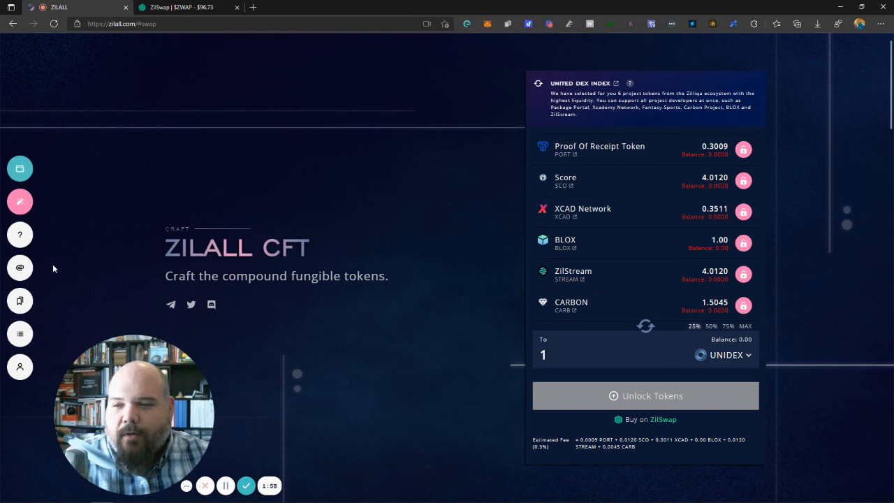
mouse_move(23, 353)
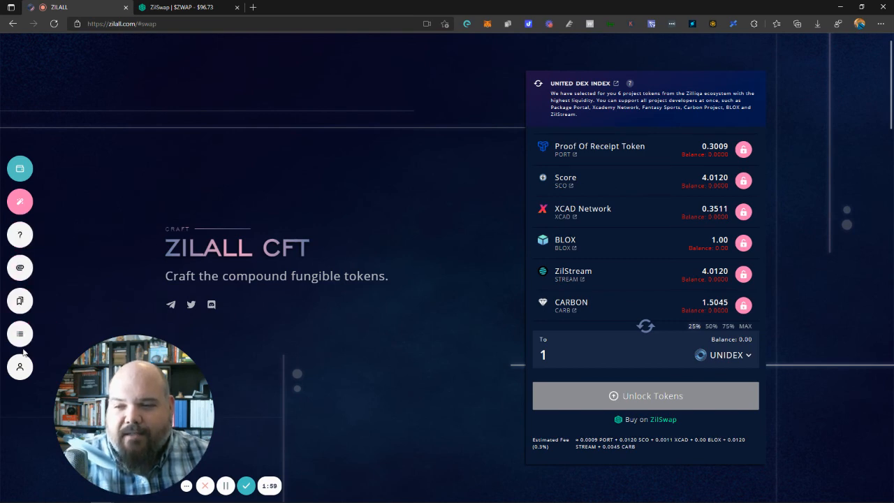
click(20, 334)
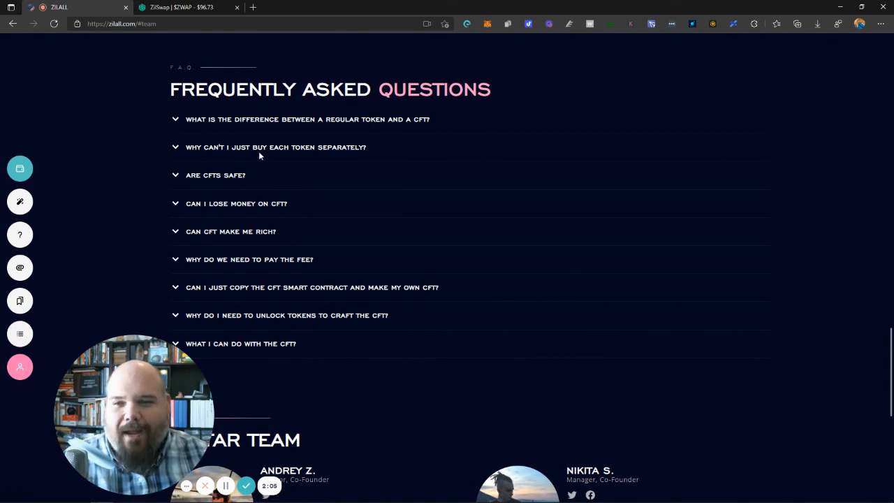
mouse_move(276, 147)
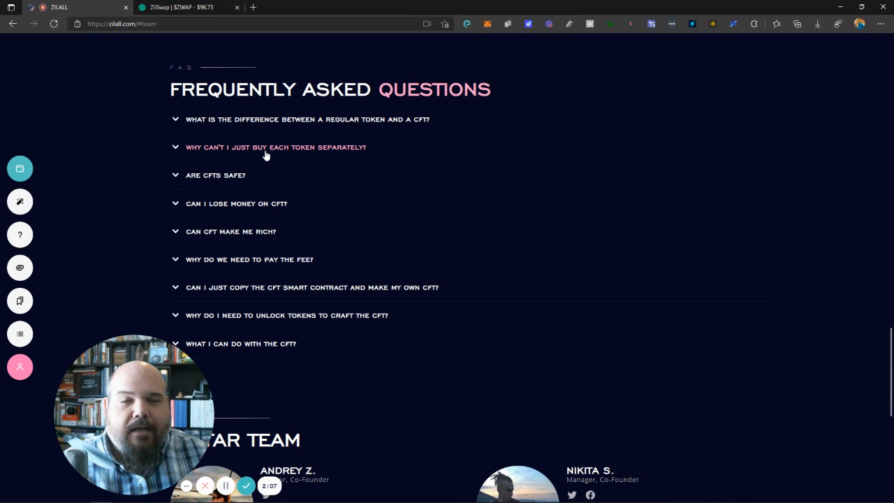
click(275, 146)
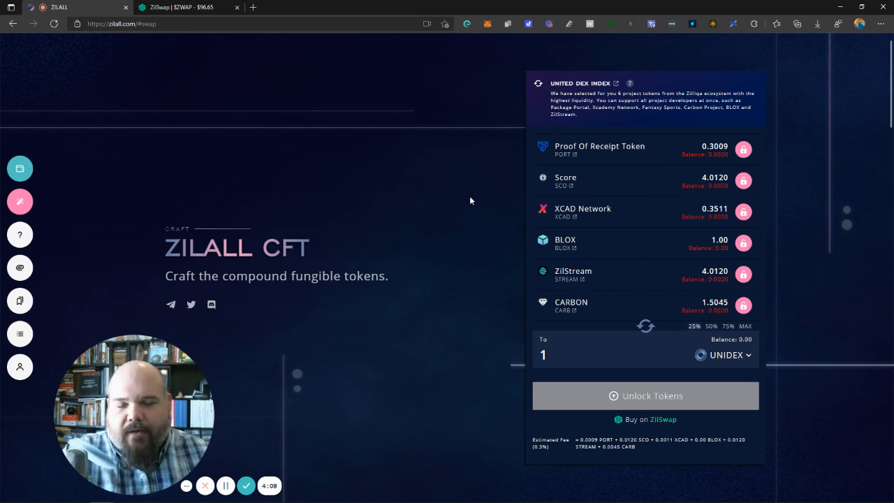
mouse_move(423, 258)
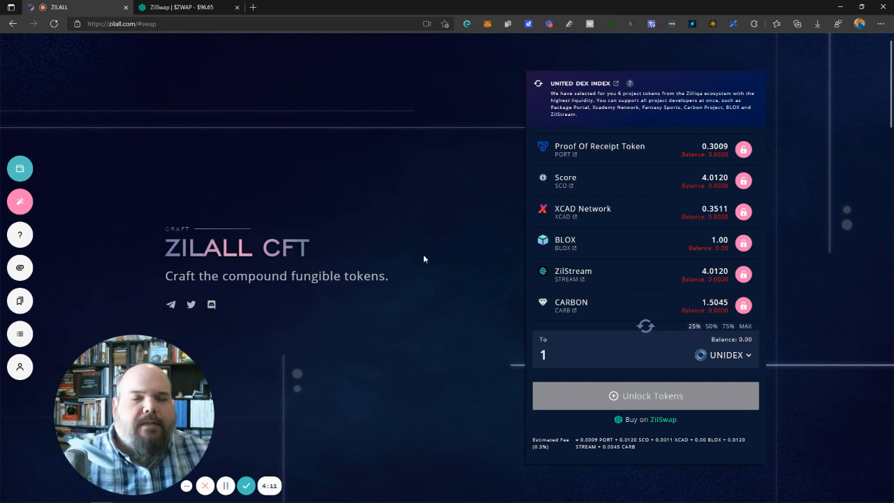
mouse_move(412, 283)
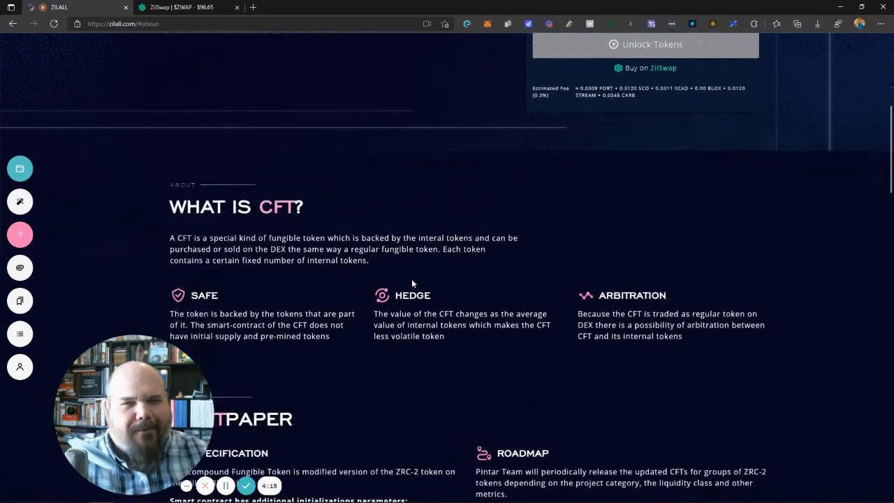
Scroll down through the About and Lightpaper sections toward the recipes.
scroll(down, 3)
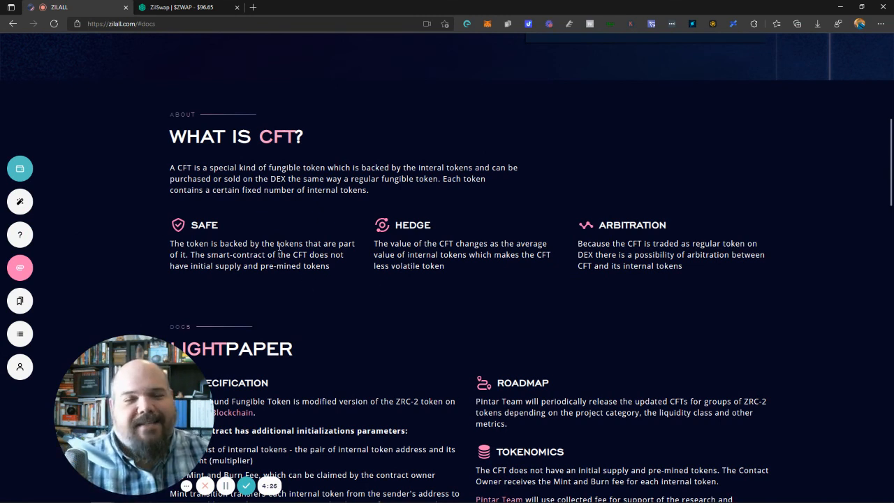
scroll(down, 3)
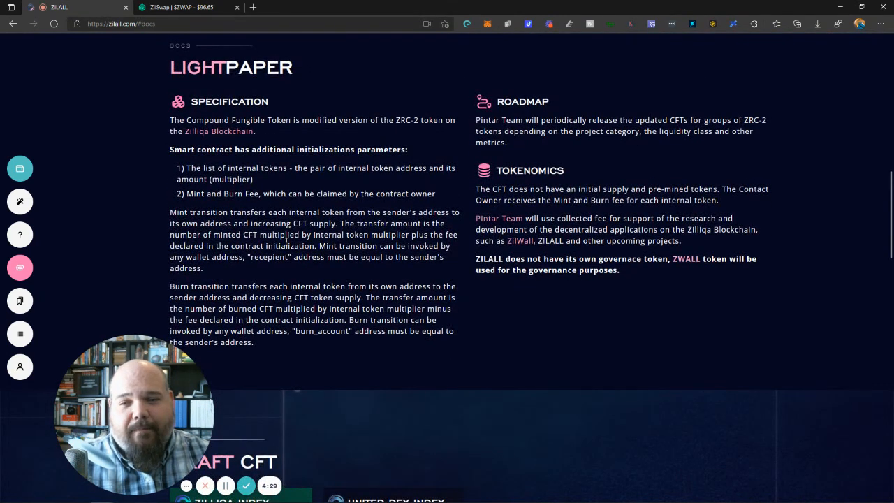
mouse_move(323, 306)
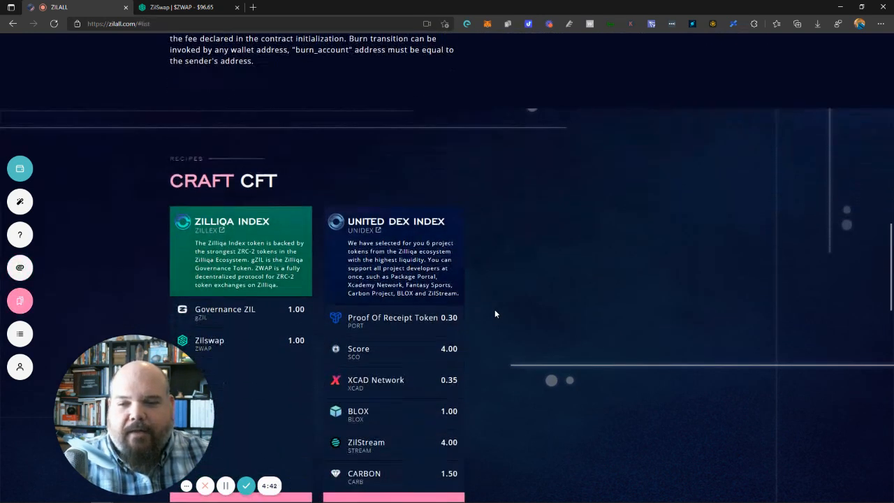
Bring both recipe cards fully into view, then move to the ZilSwap tab.
scroll(down, 3)
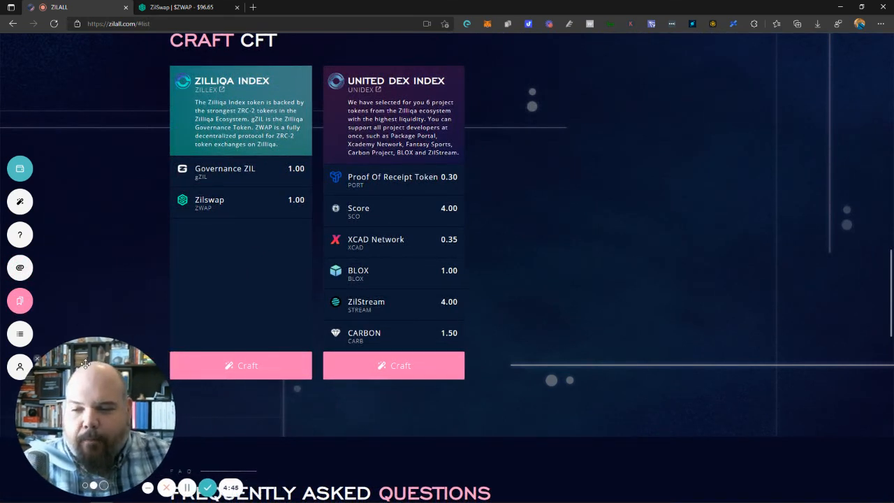
drag(94, 409, 765, 409)
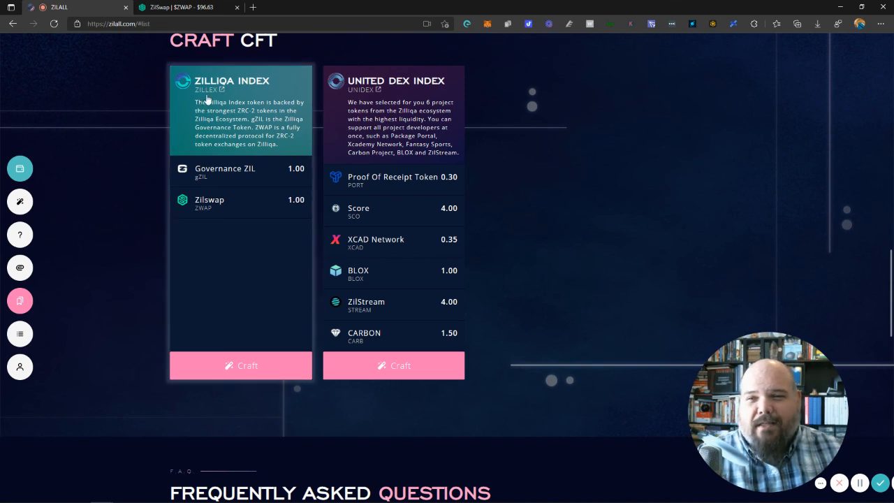
mouse_move(363, 100)
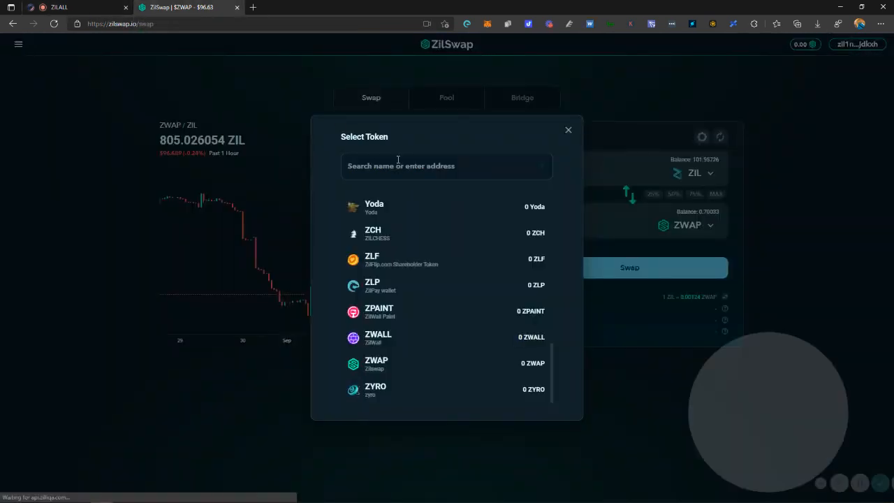
Browse ZilSwap's From token list (gZIL, BLOX, CARB), then return to ZILALL.
click(567, 130)
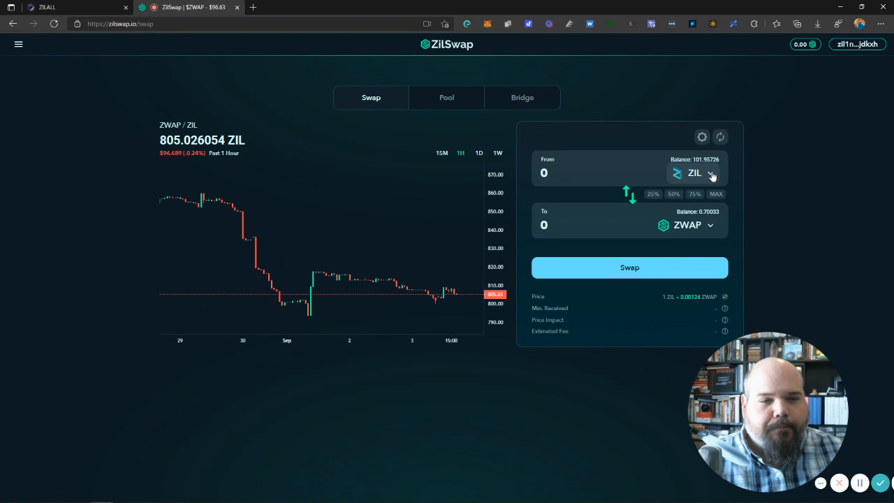
click(694, 173)
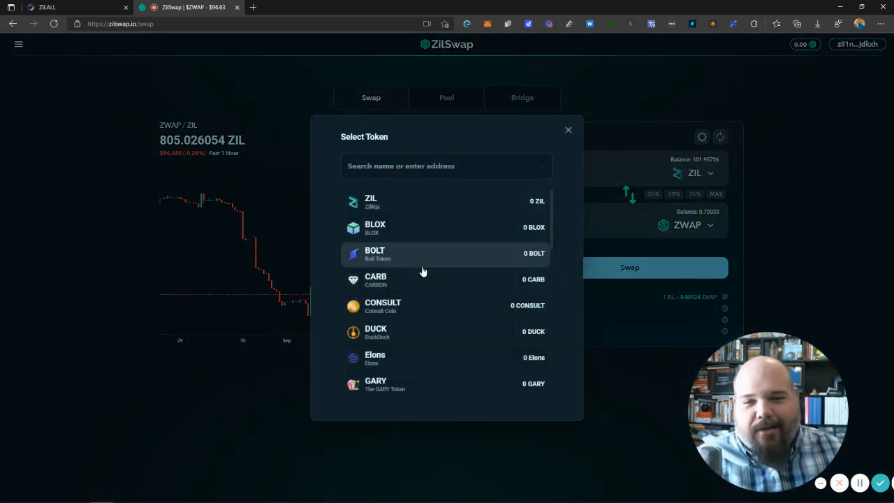
scroll(down, 3)
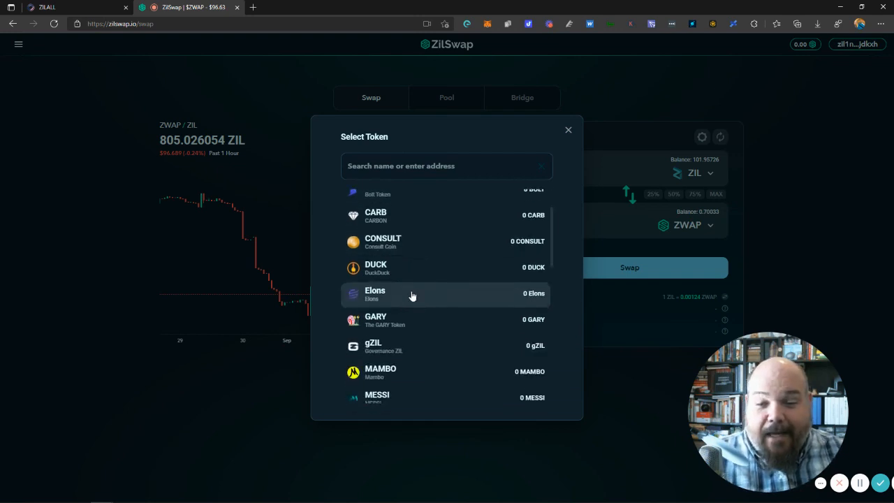
scroll(down, 3)
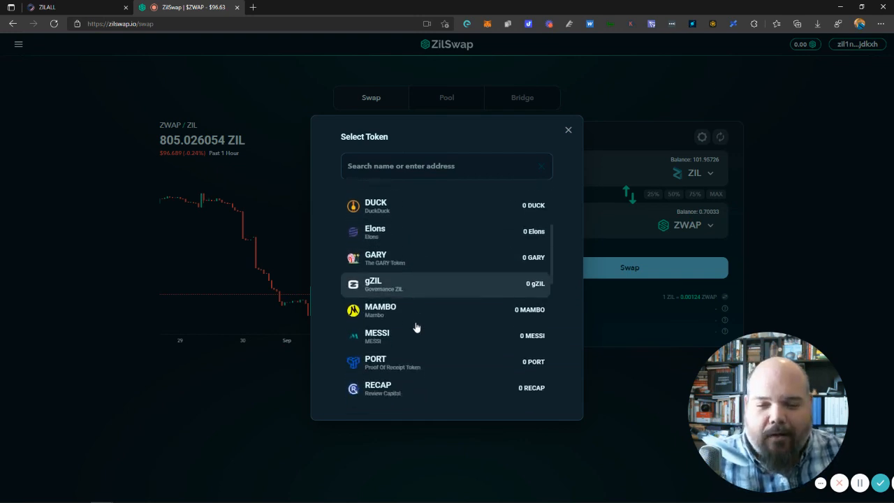
scroll(down, 3)
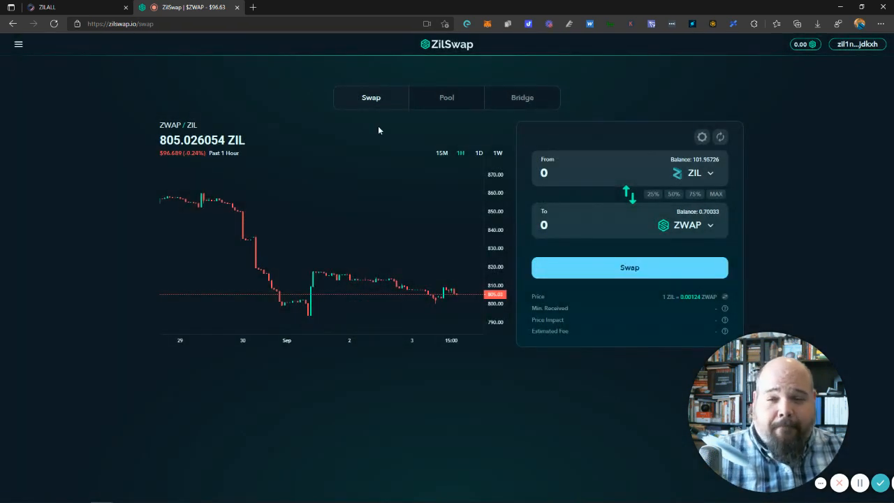
click(70, 7)
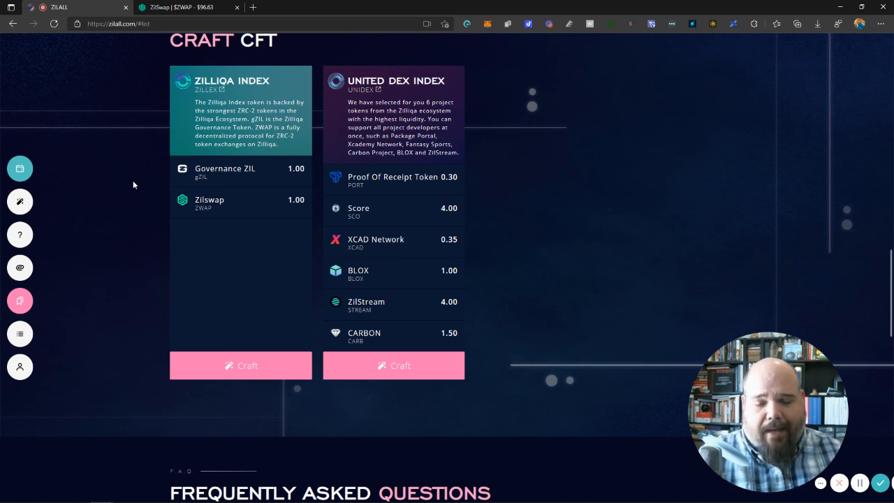
mouse_move(182, 137)
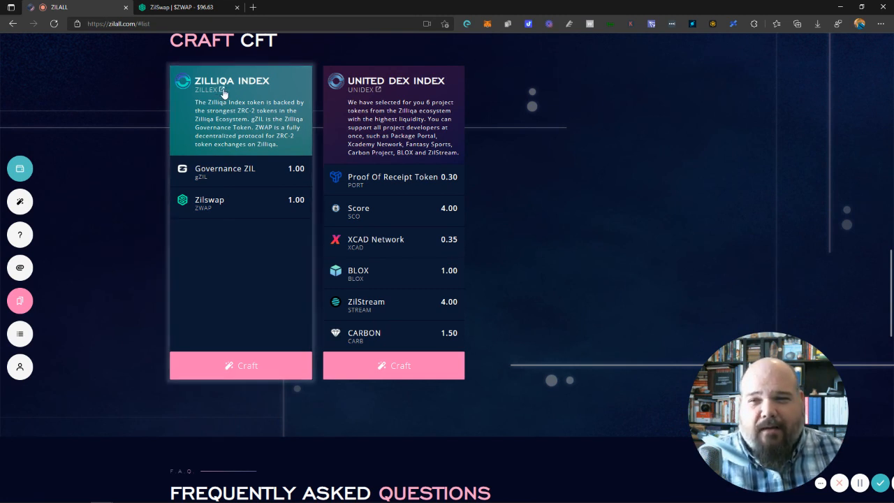
Open the Zilliqa Index token's ViewBlock explorer page from its recipe card.
click(215, 90)
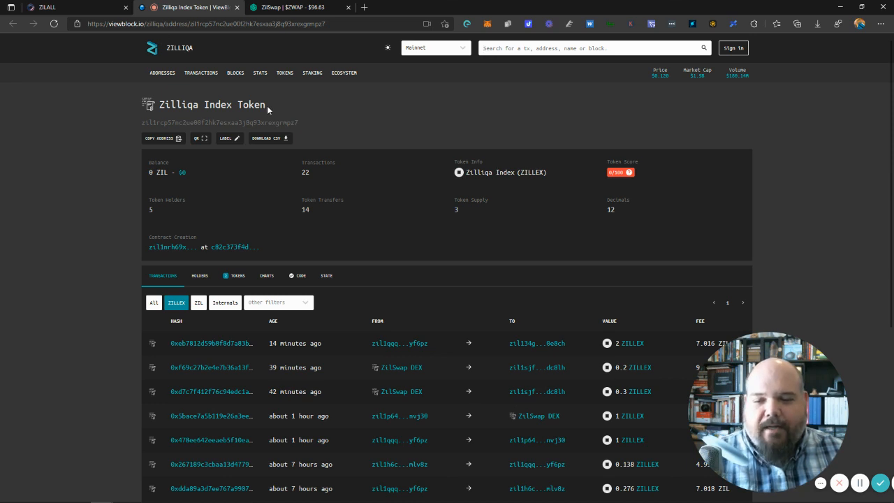
Review the Zilliqa Index Token transactions on ViewBlock, then return to ZILALL.
scroll(down, 3)
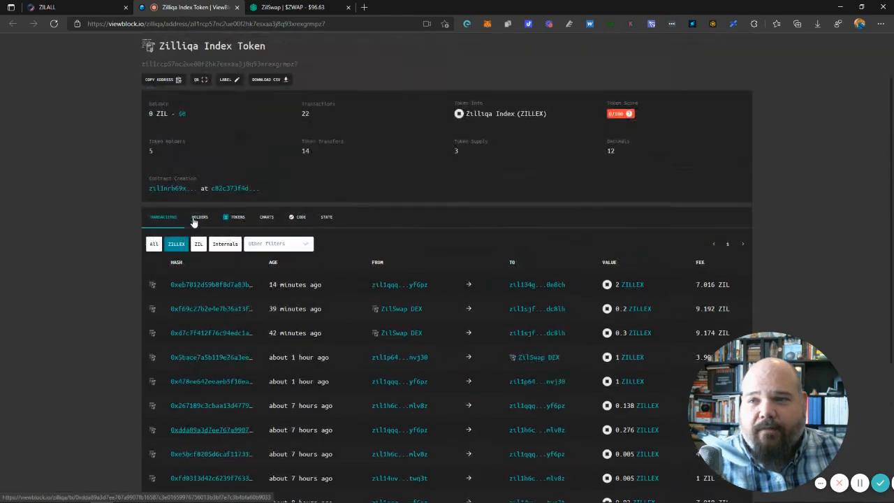
click(70, 7)
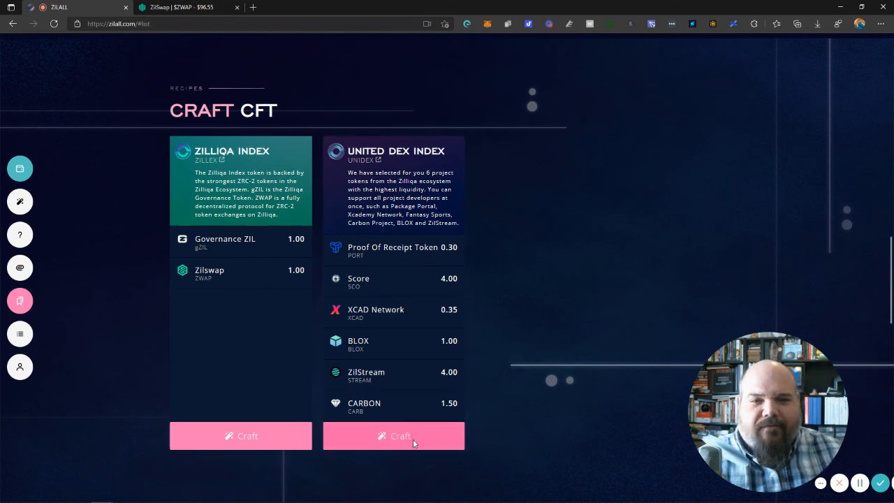
Start crafting United DEX Index, then switch the craft panel from UNIDEX to ZILLEX.
click(392, 435)
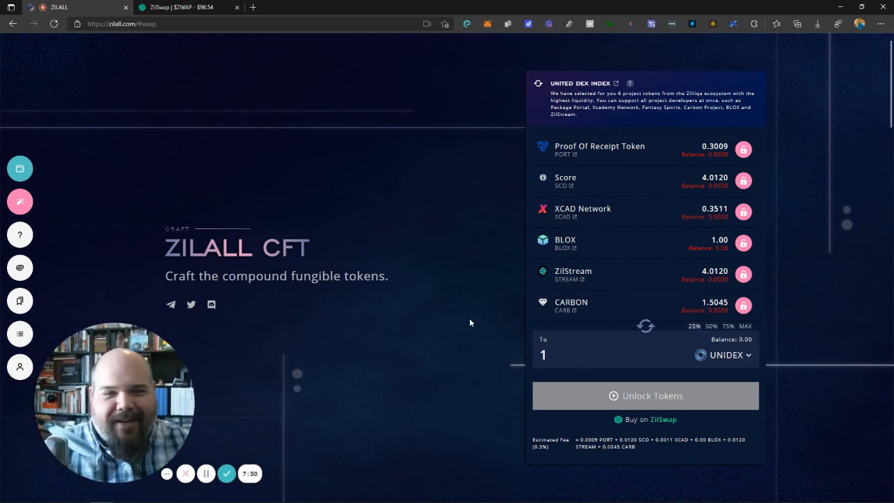
mouse_move(655, 167)
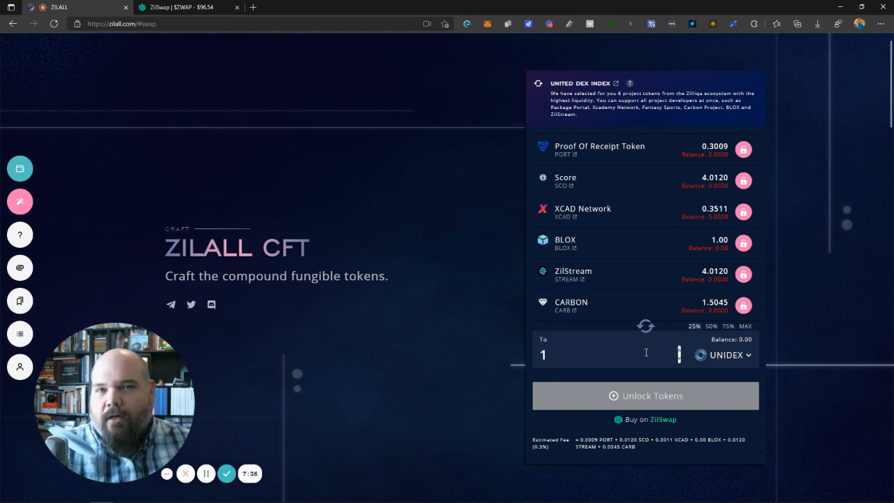
click(723, 354)
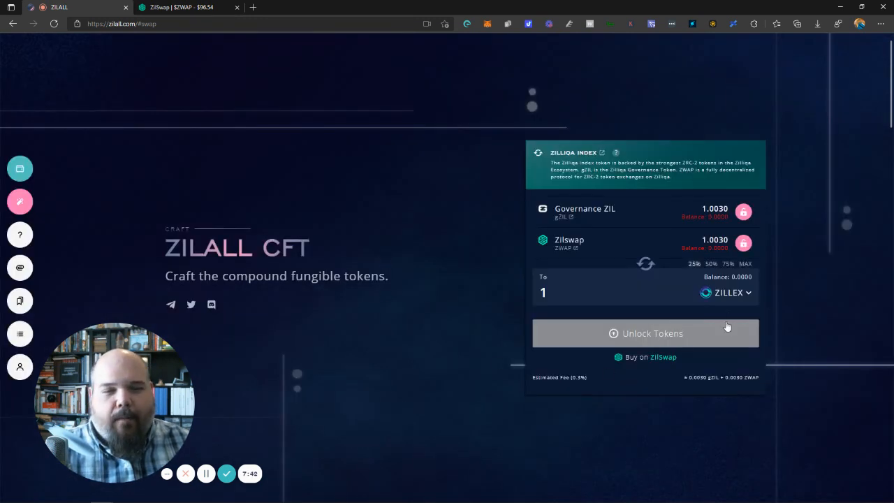
click(727, 293)
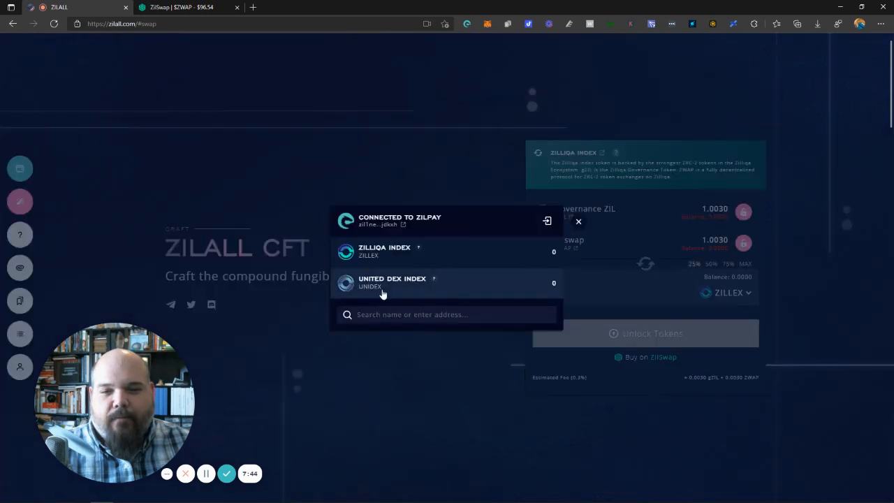
click(391, 282)
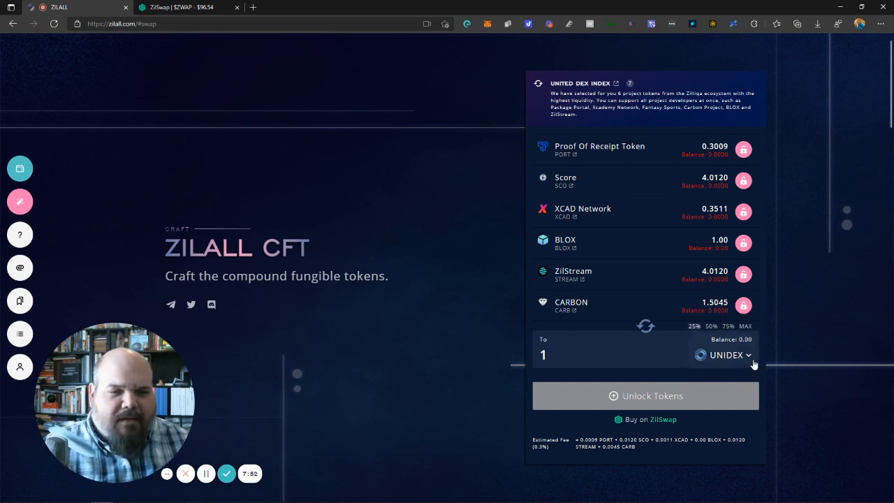
click(726, 355)
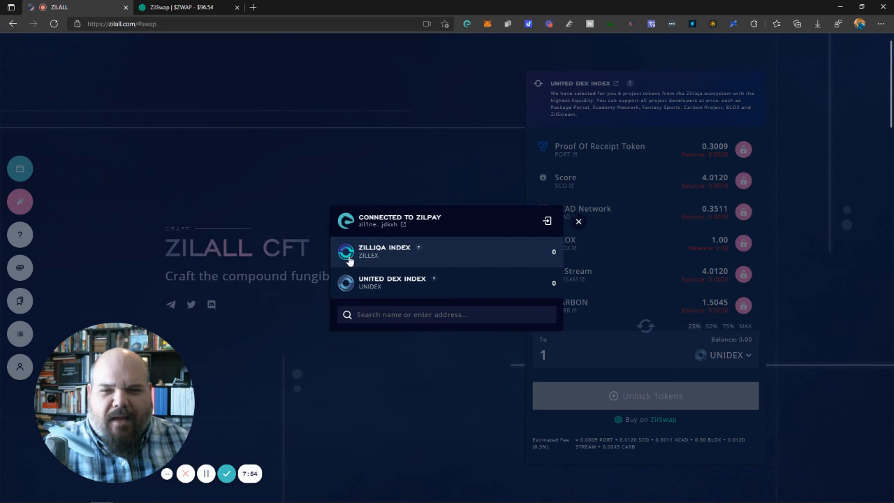
click(384, 251)
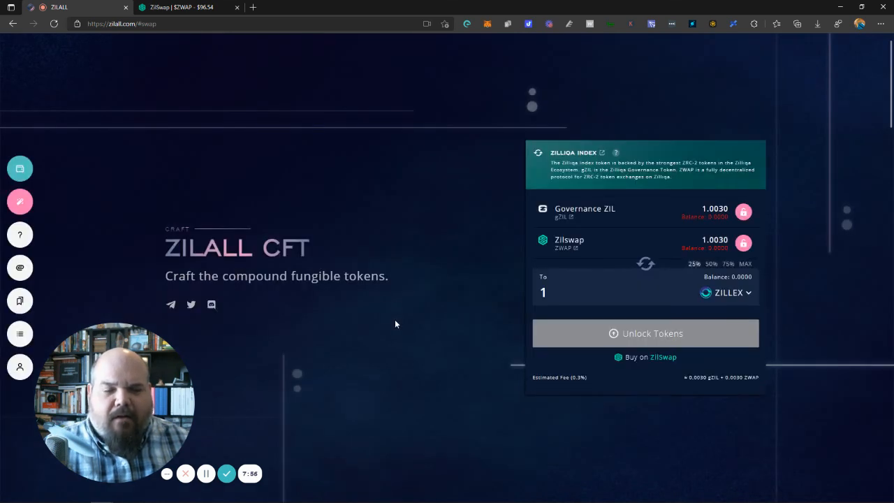
mouse_move(416, 375)
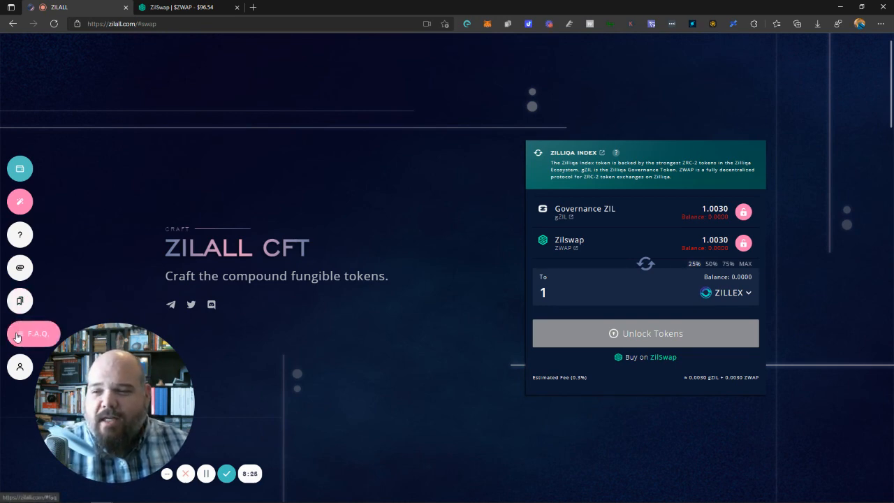
click(32, 334)
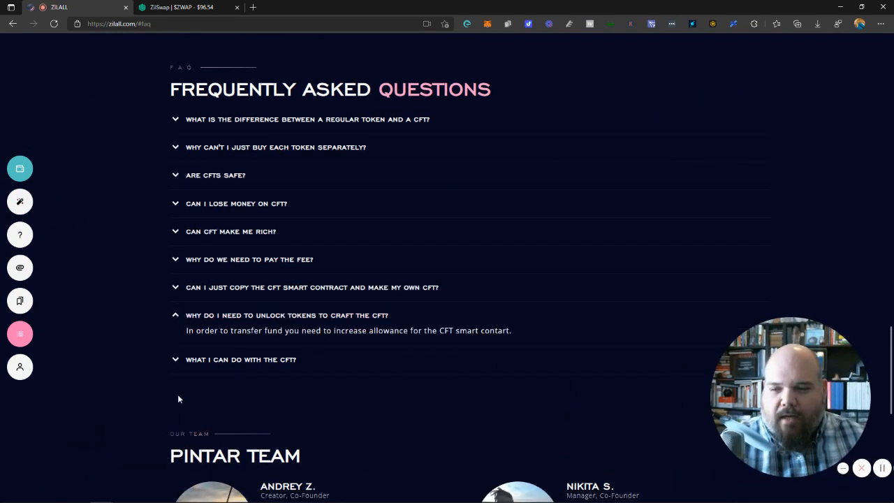
mouse_move(181, 388)
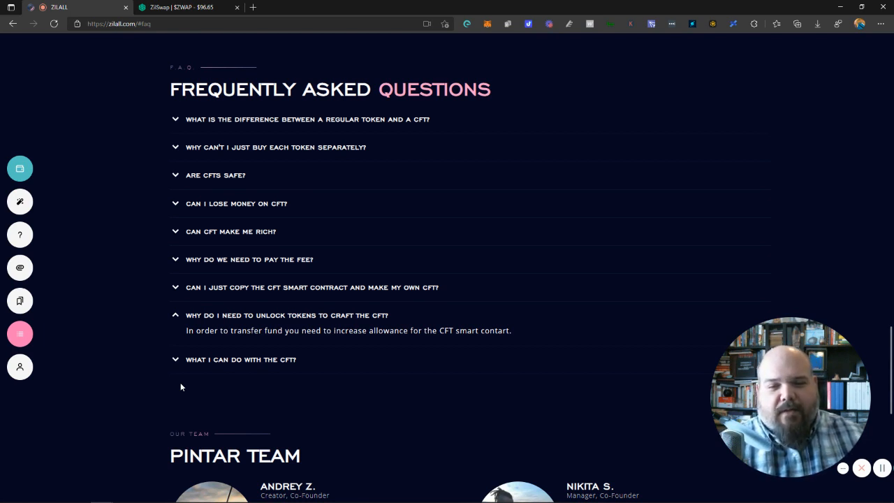
mouse_move(501, 374)
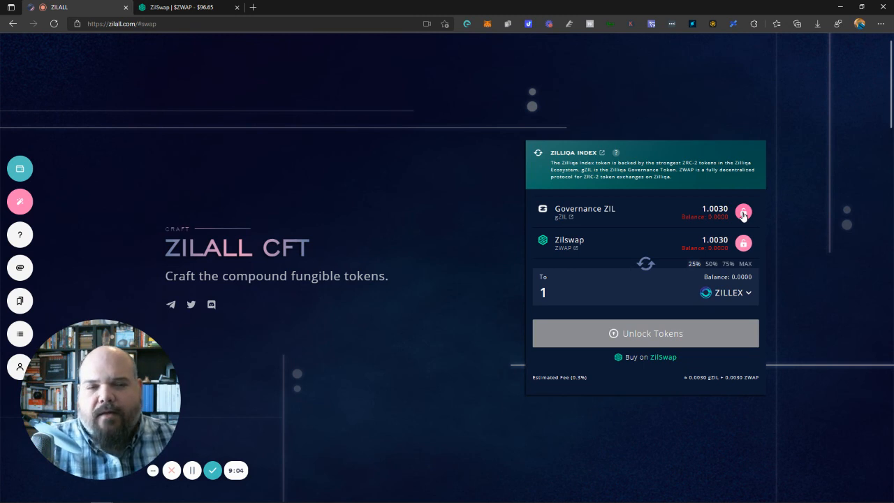
click(743, 210)
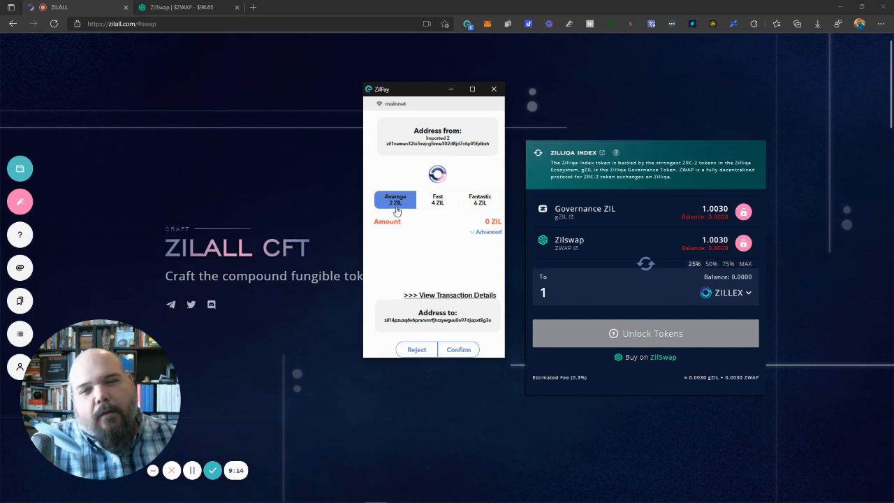
mouse_move(413, 211)
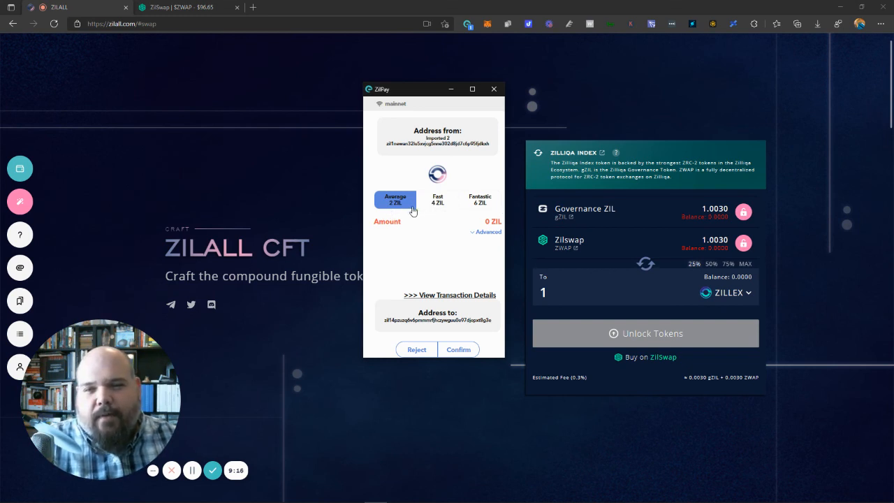
mouse_move(438, 209)
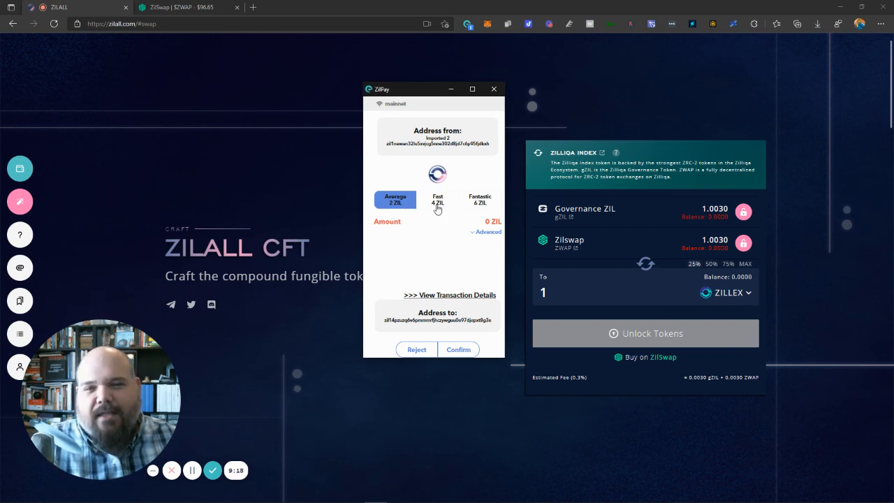
mouse_move(413, 268)
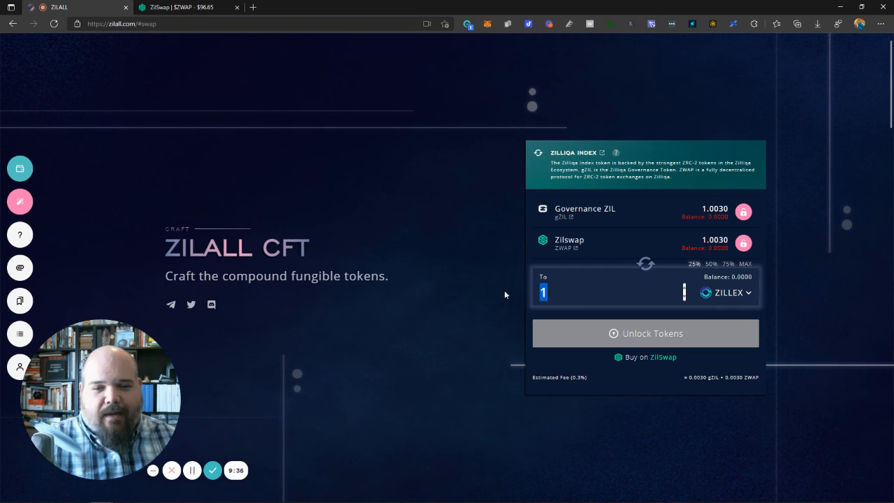
Switch the craft panel to United DEX Index and enter an amount of 1.
click(726, 292)
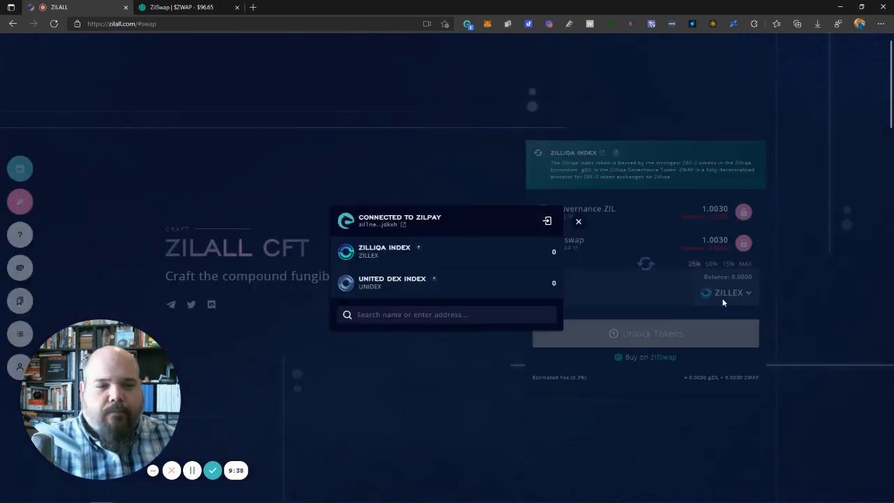
click(392, 282)
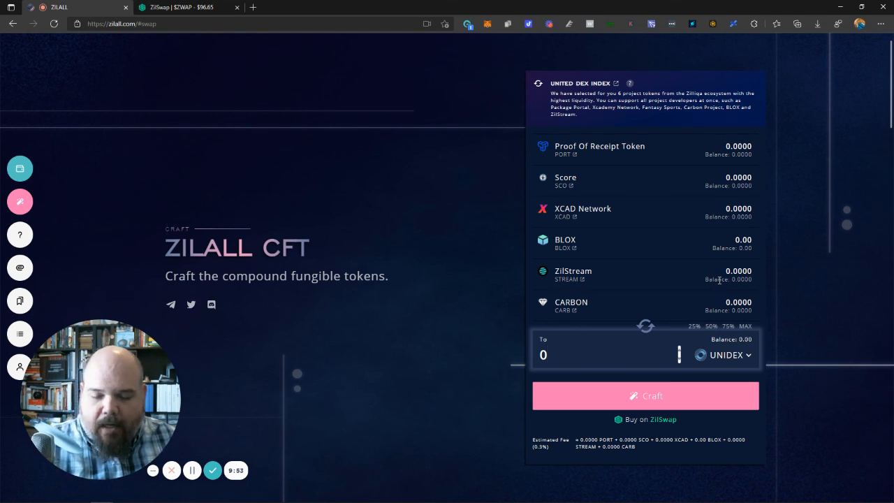
text(1)
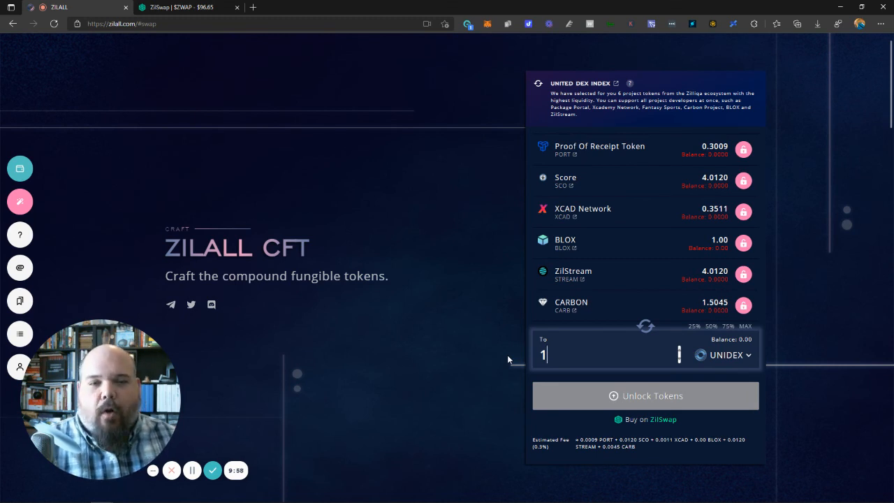
mouse_move(704, 163)
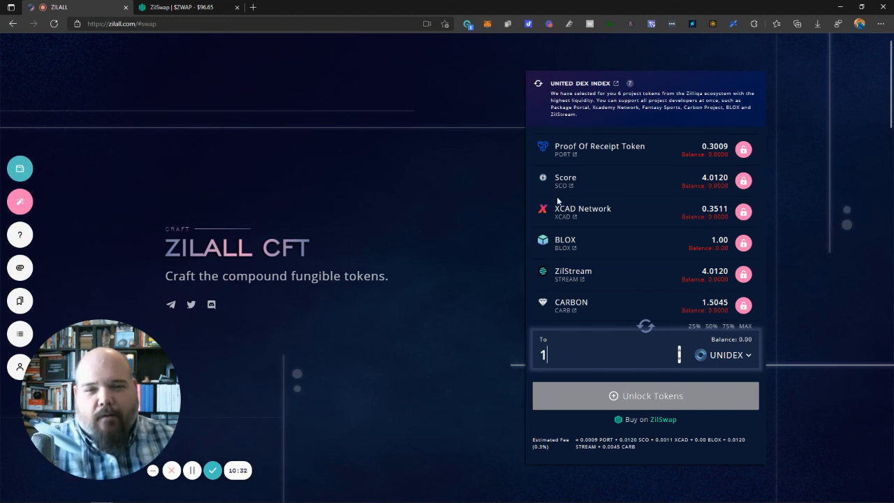
mouse_move(655, 216)
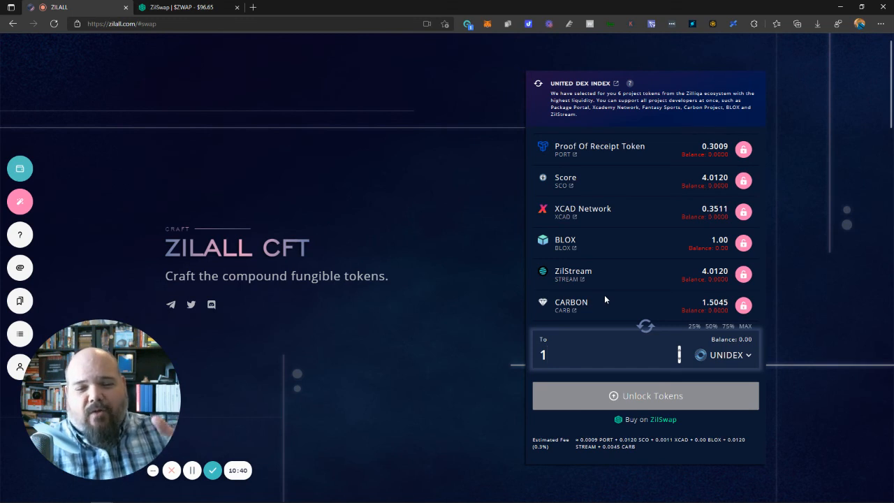
mouse_move(465, 274)
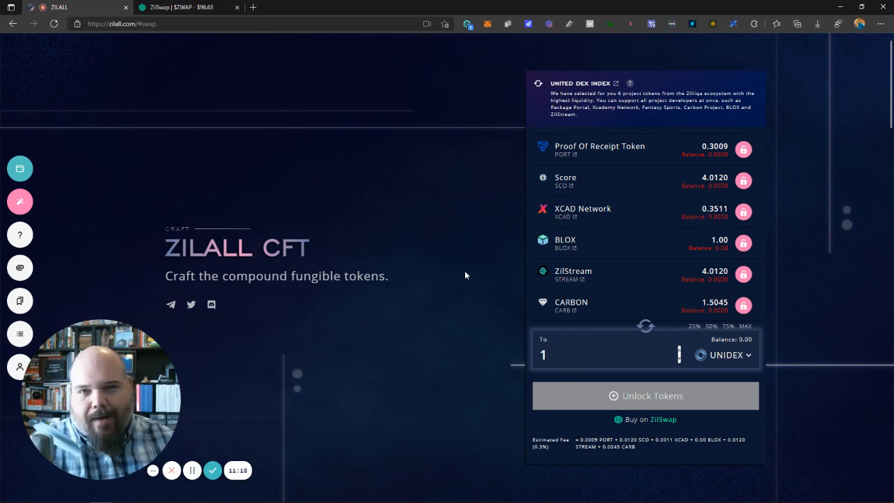
mouse_move(380, 345)
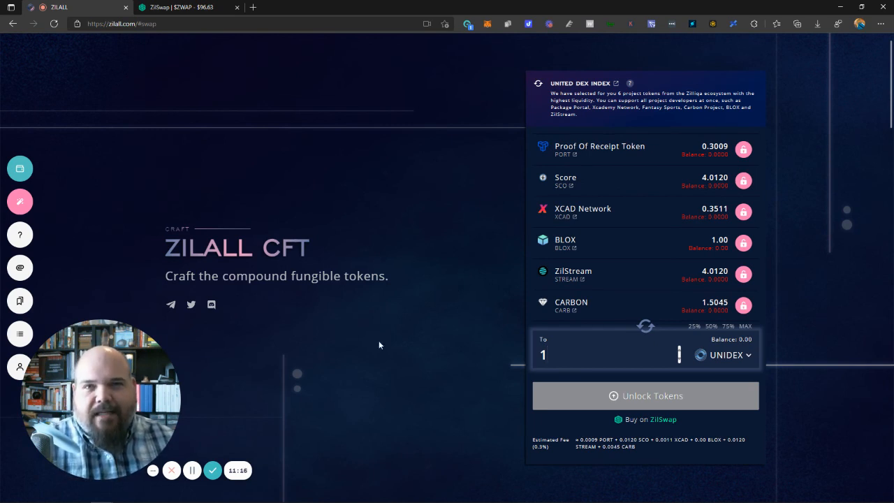